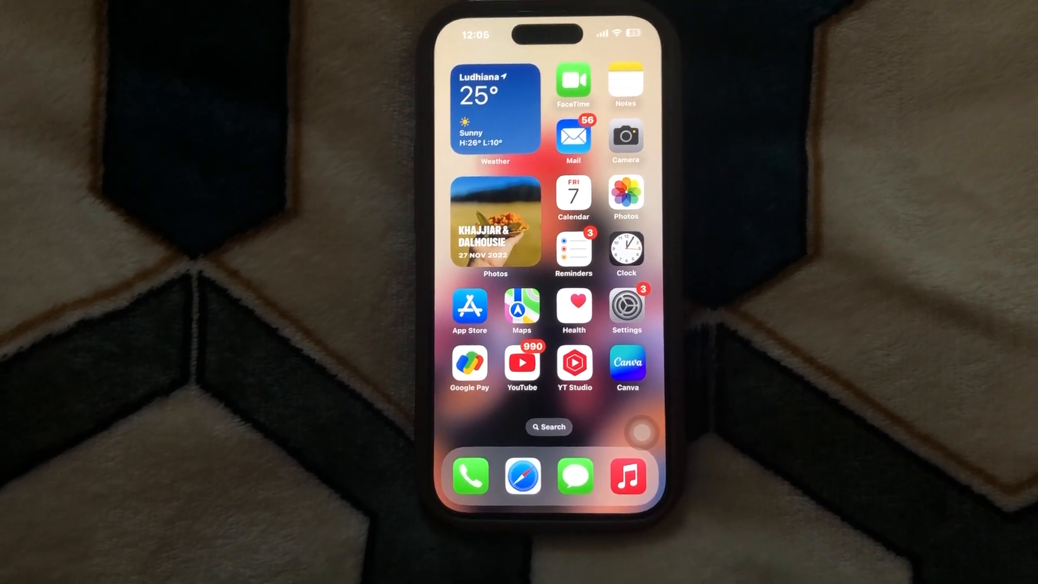
- Launch Settings from the home screen and move down its main list toward Apps
click(625, 305)
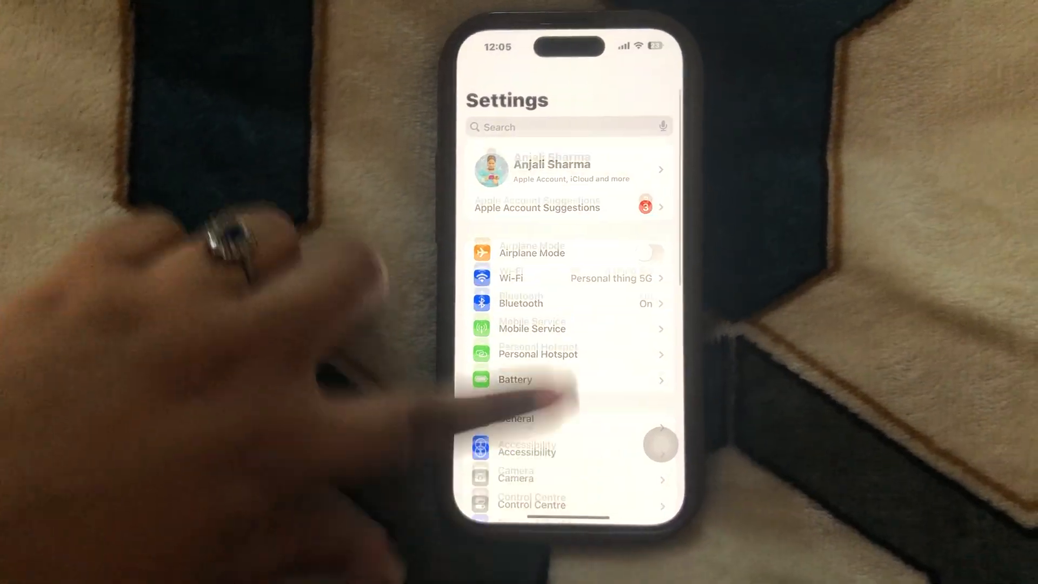
scroll(down, 3)
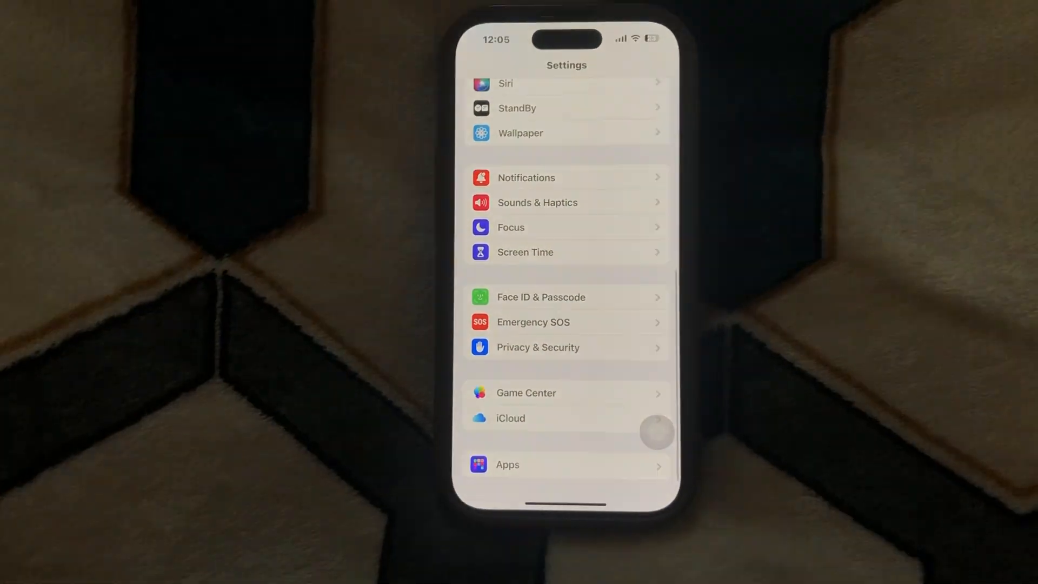
- Go into Apps and pick Safari from the S section of the installed-apps list
click(507, 464)
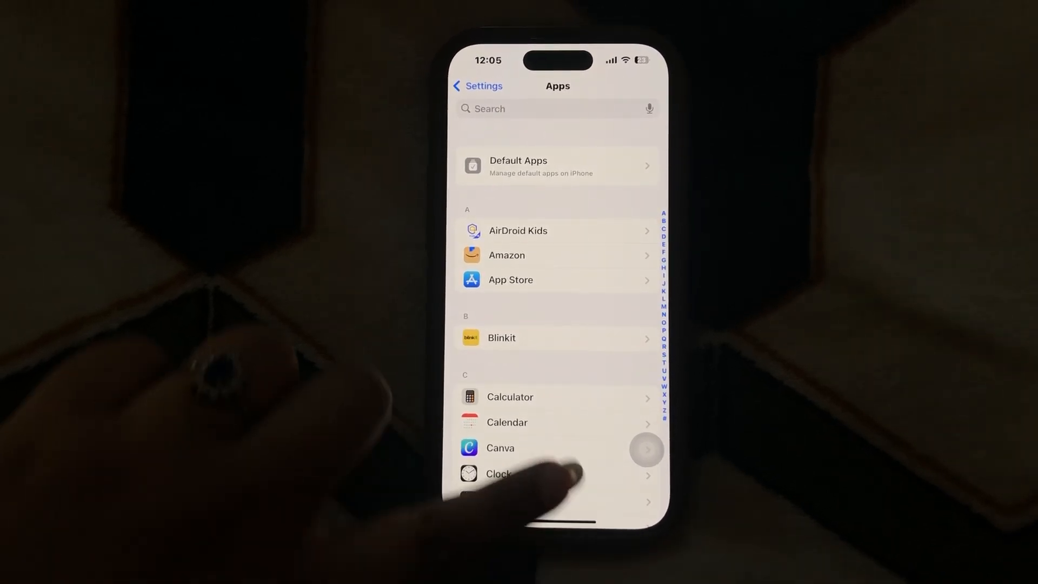
scroll(down, 3)
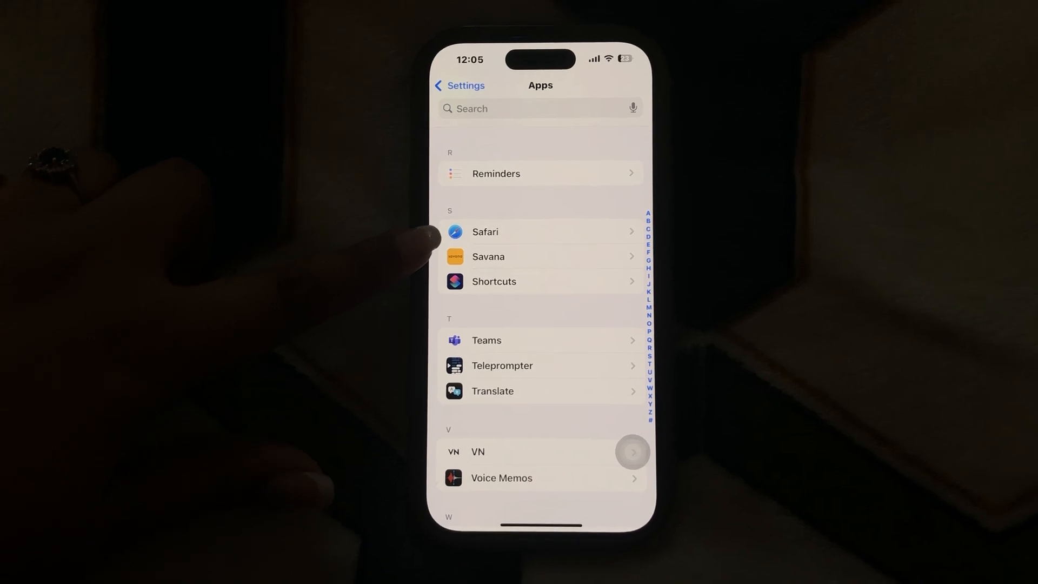
click(486, 231)
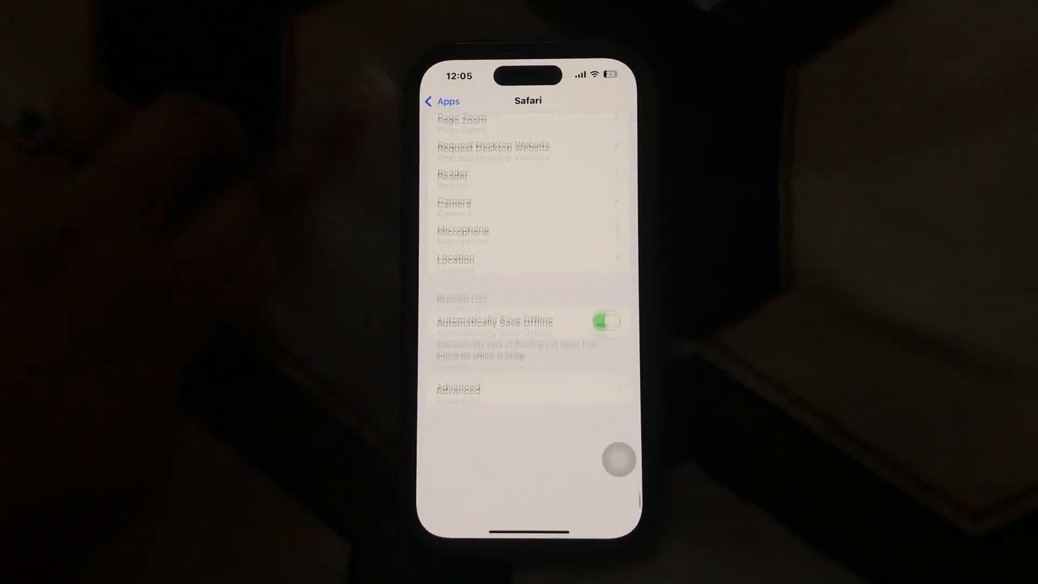
- Reach Safari's Advanced page once, then back out to Safari's main settings
scroll(down, 3)
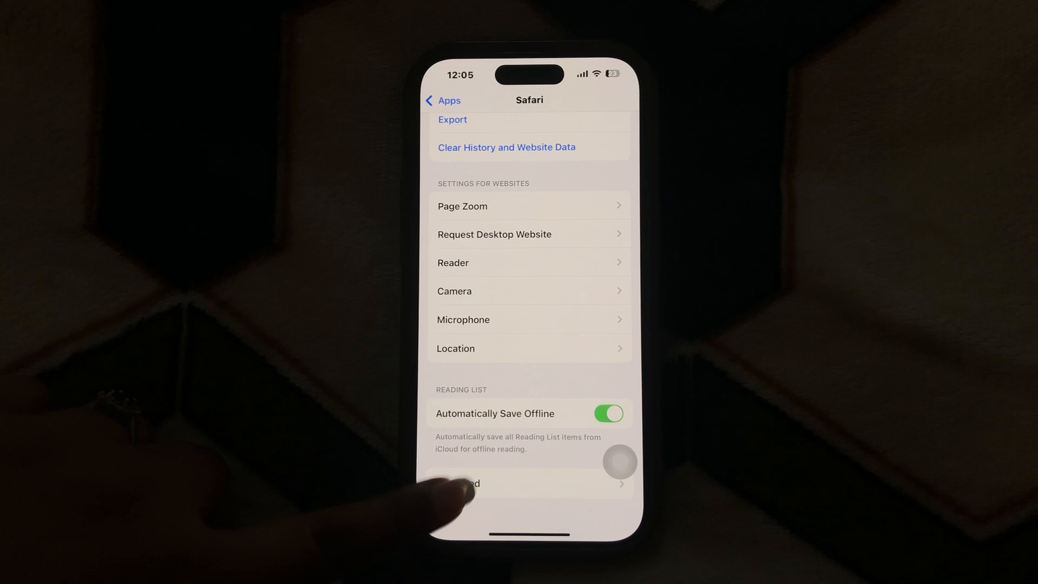
click(463, 483)
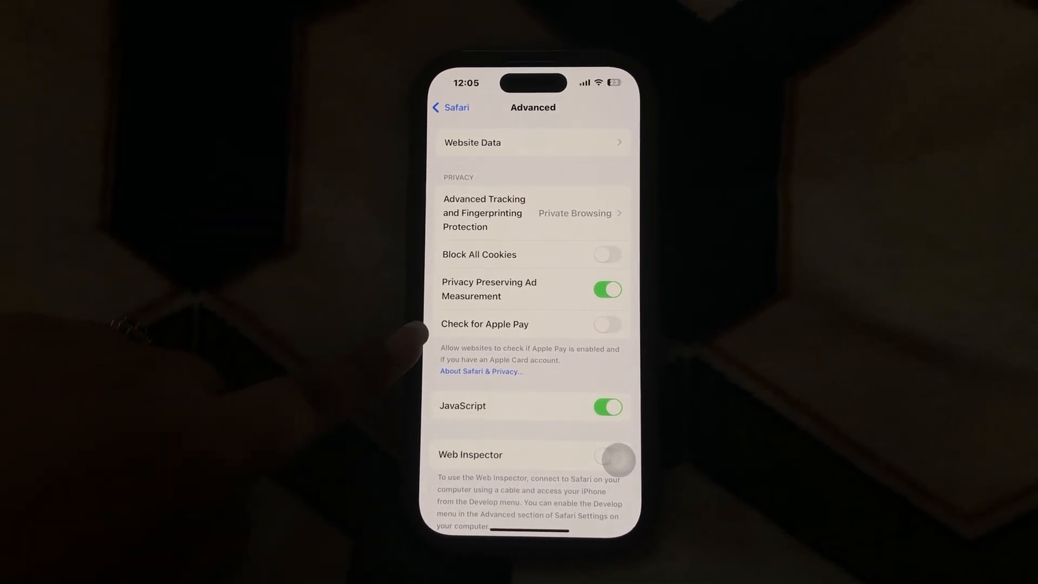
click(449, 107)
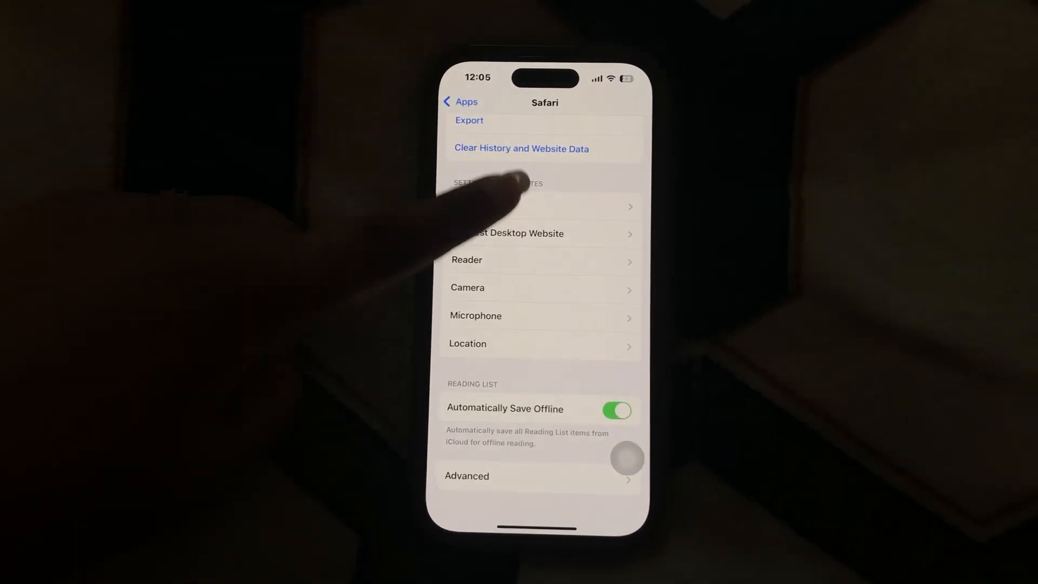
- Return to Safari's Advanced page showing the Check for Apple Pay toggle switched off
scroll(down, 3)
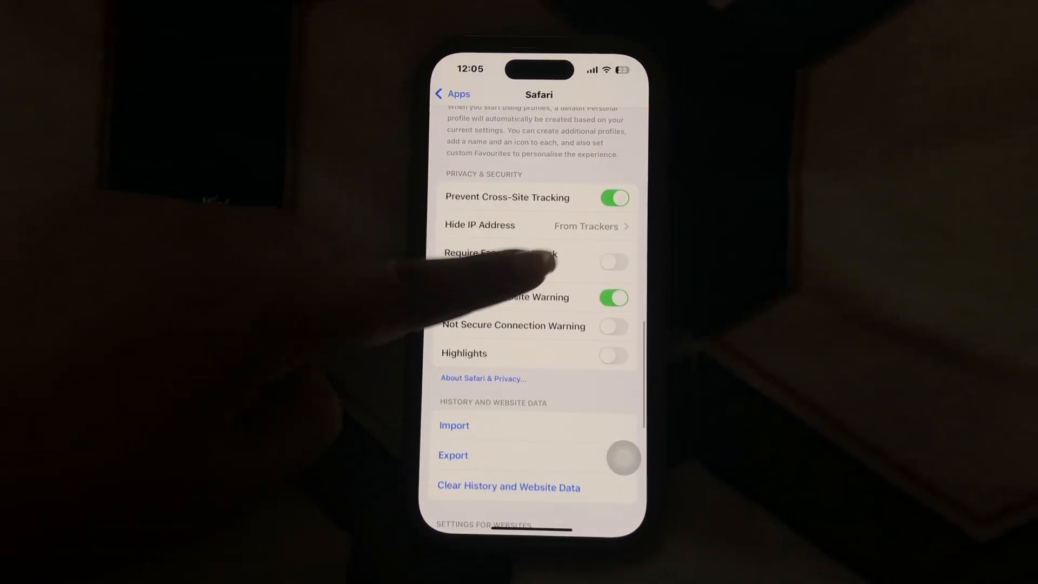
scroll(down, 3)
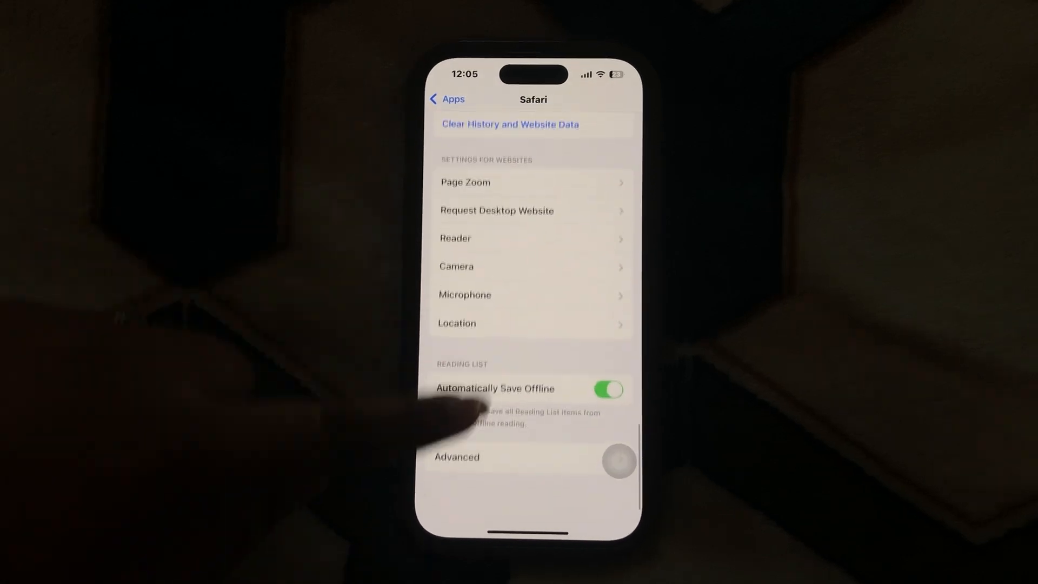
click(456, 456)
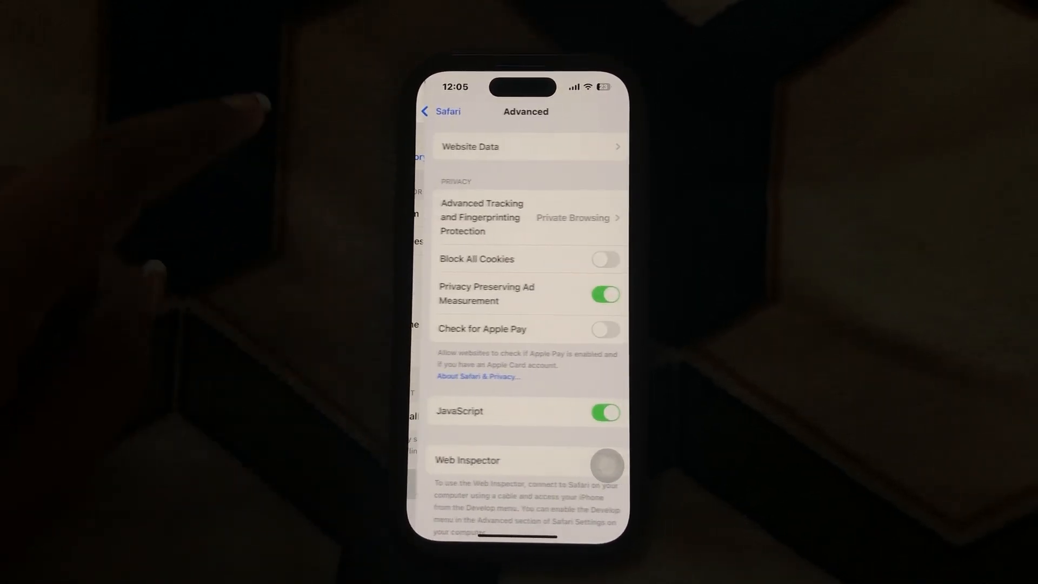